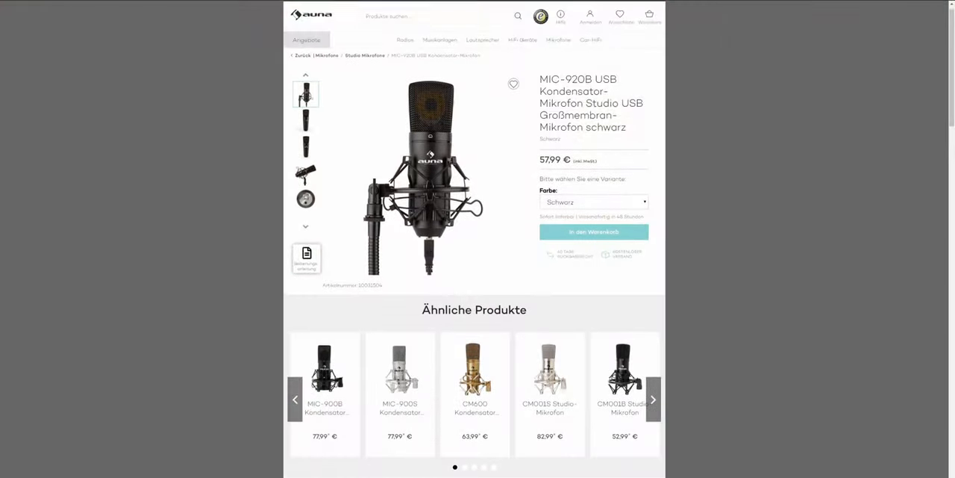
Open Windows Sound settings and, from there, the classic Sound Control Panel
scroll(down, 3)
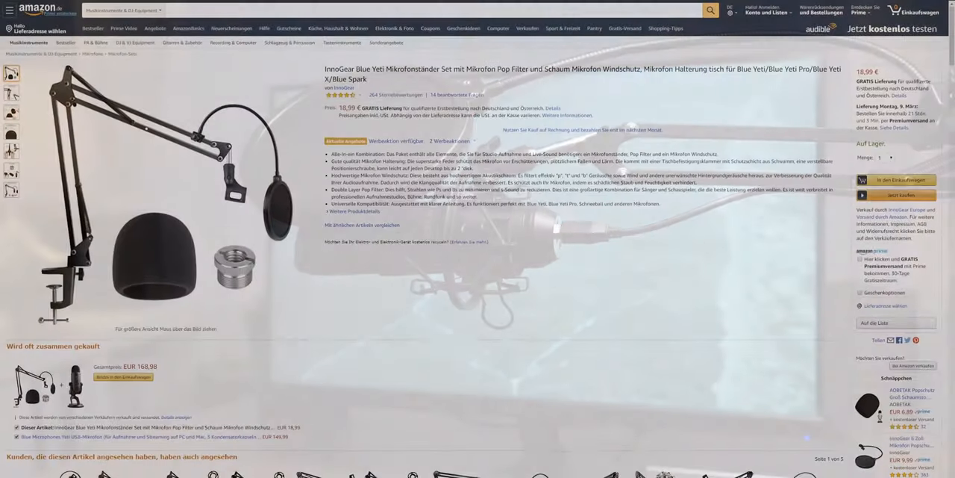
scroll(down, 3)
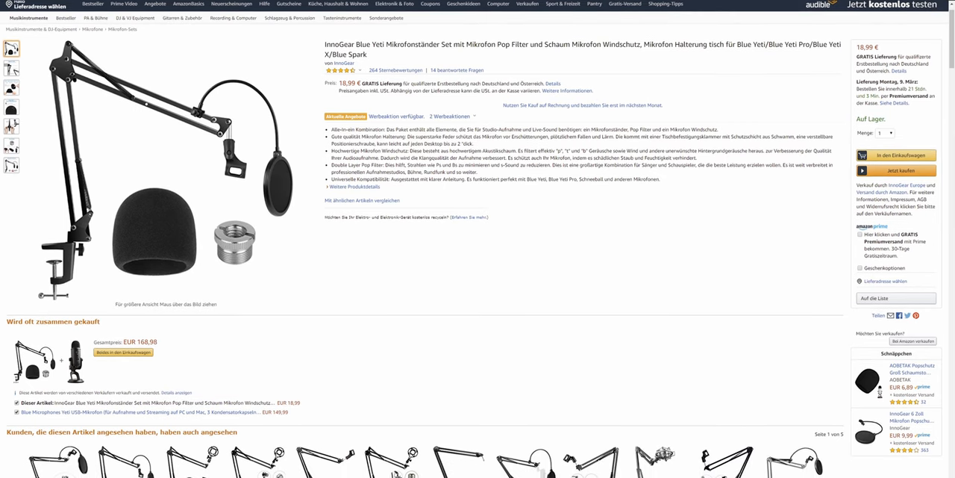
scroll(down, 3)
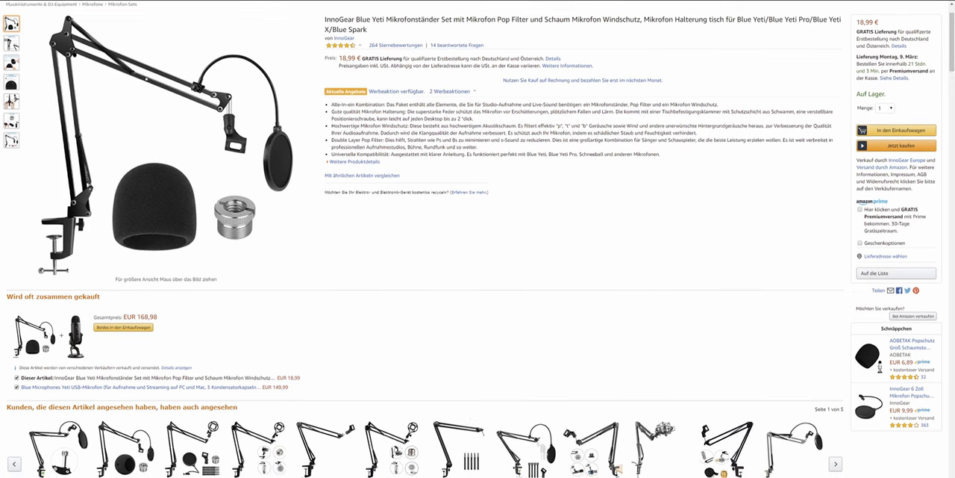
scroll(down, 3)
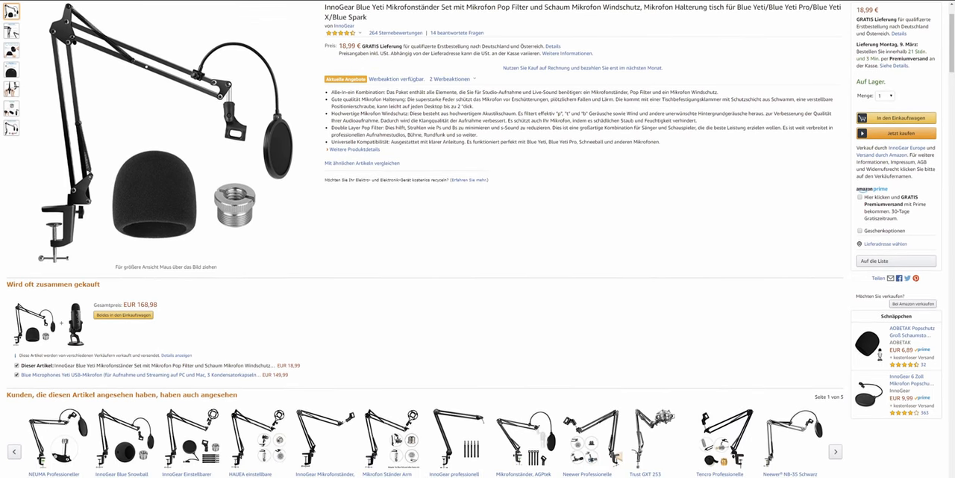
scroll(down, 3)
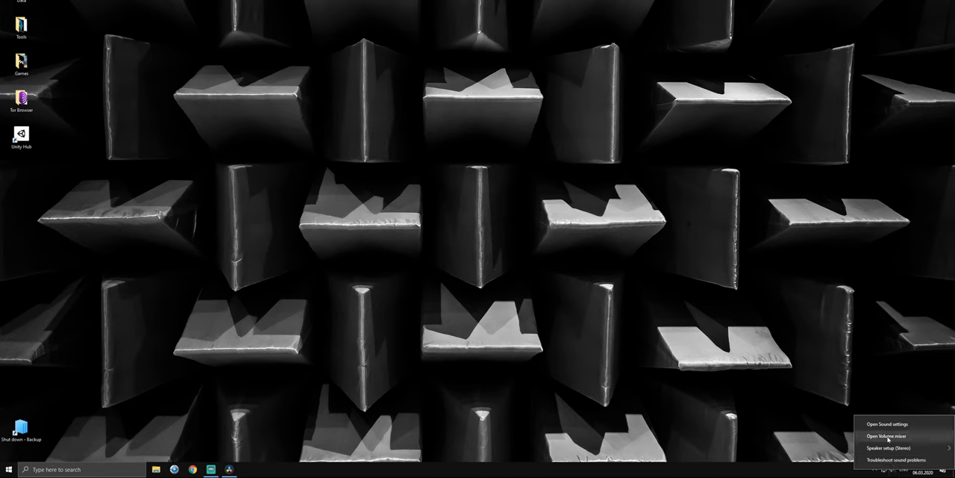
click(882, 433)
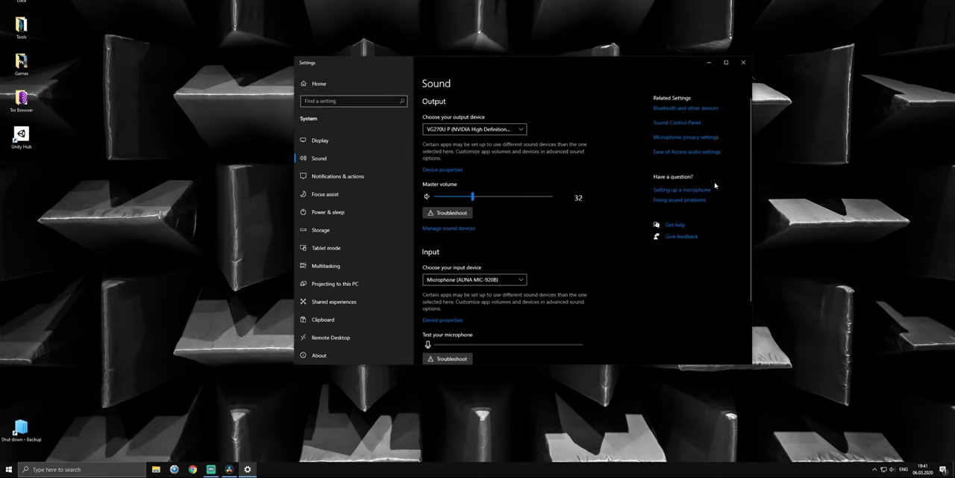
mouse_move(662, 125)
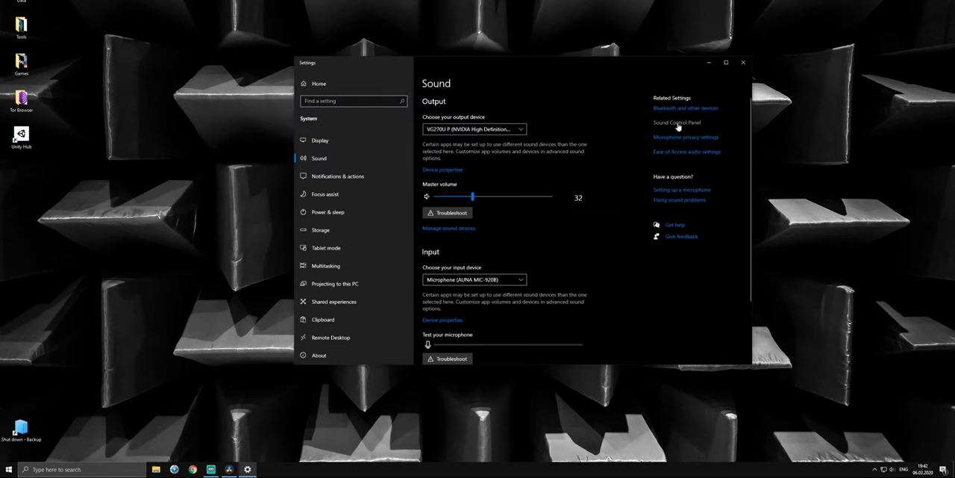
click(676, 122)
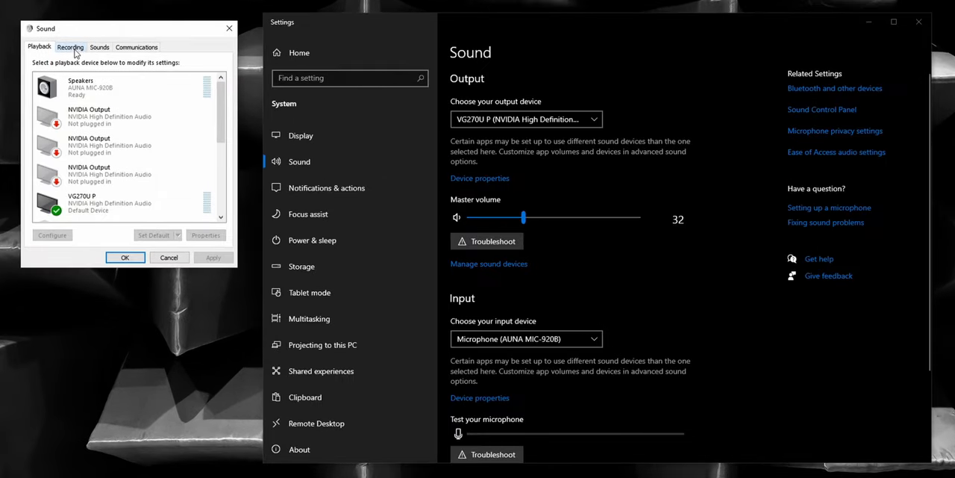
Check AGC in the AUNA MIC-920B microphone's Custom properties and confirm with OK
click(84, 46)
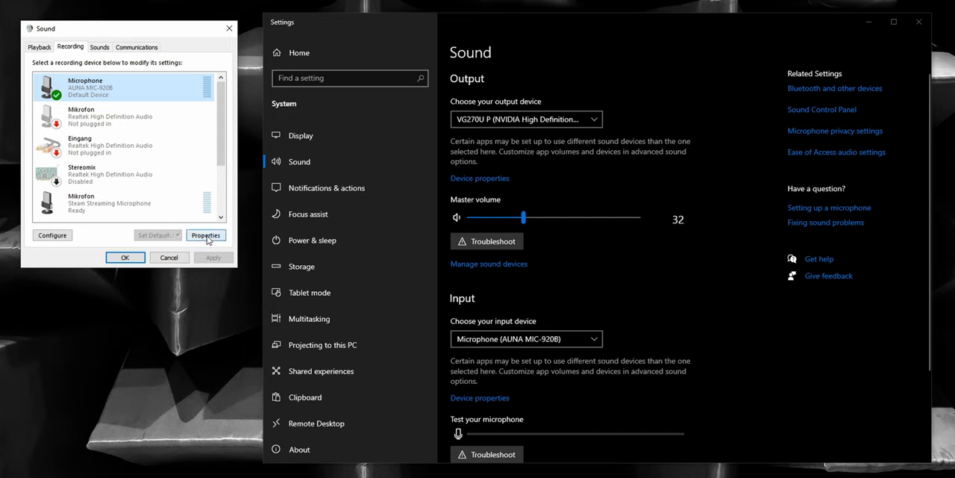
click(206, 235)
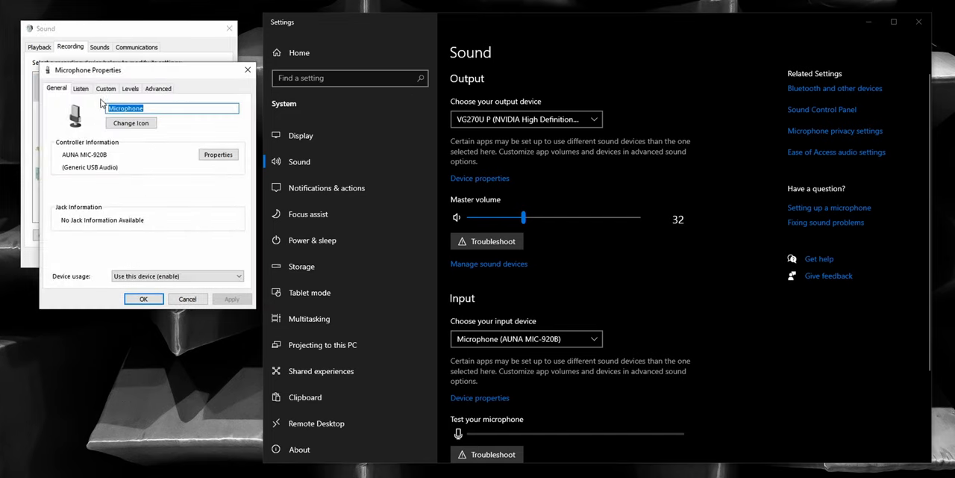
click(105, 88)
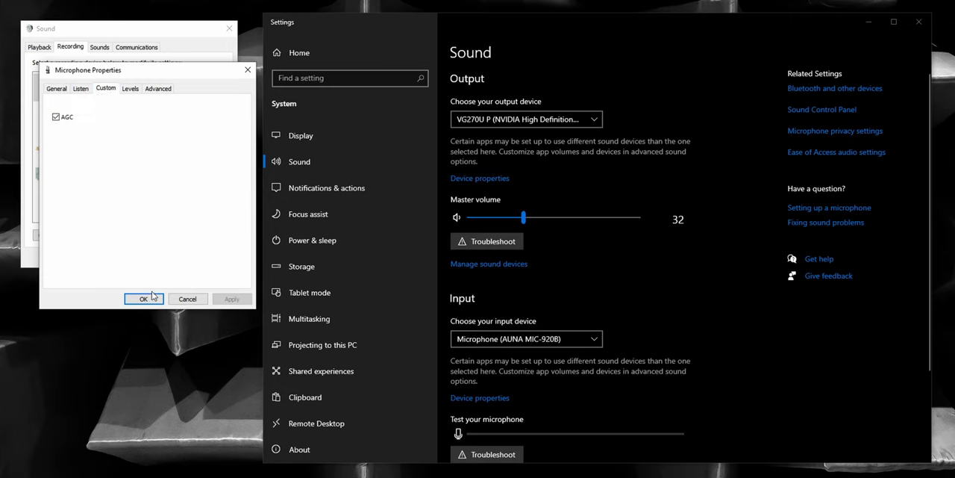
click(144, 298)
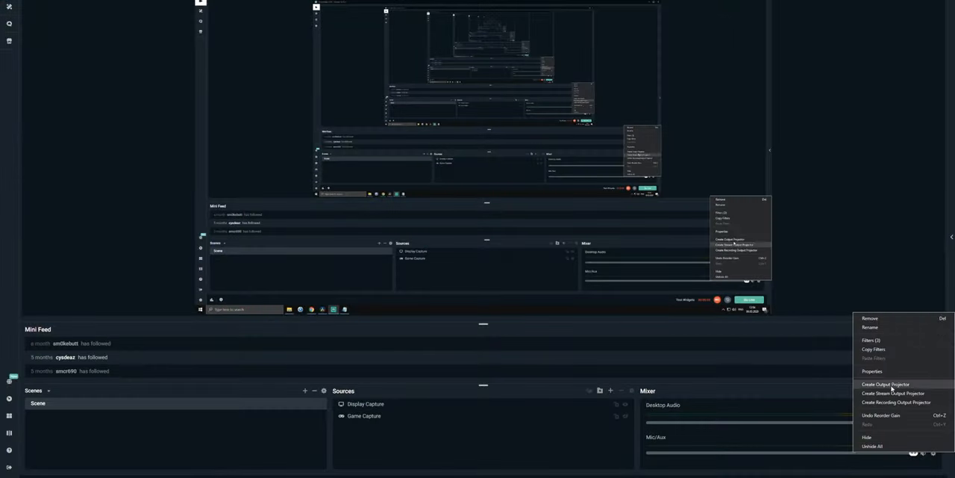
Open the Mic/Aux source's filters and view the Expander and Gain filter settings
click(875, 340)
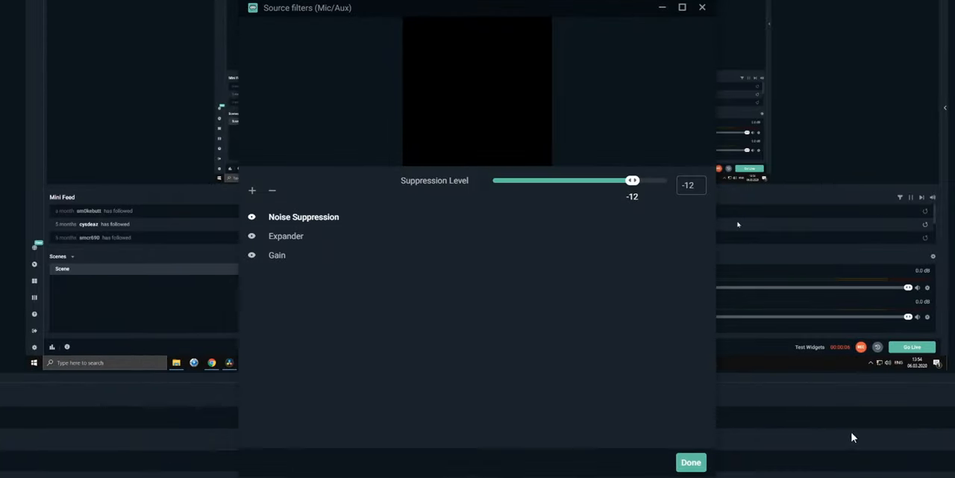
mouse_move(310, 237)
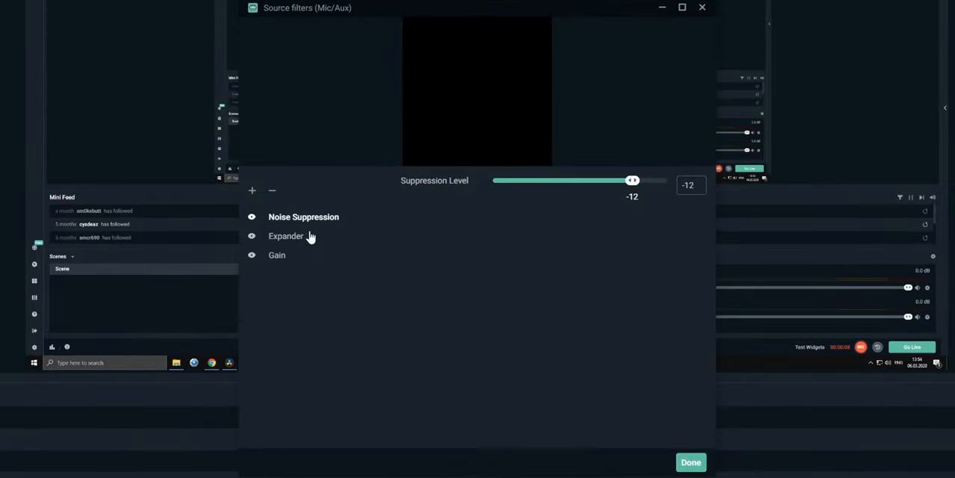
click(286, 236)
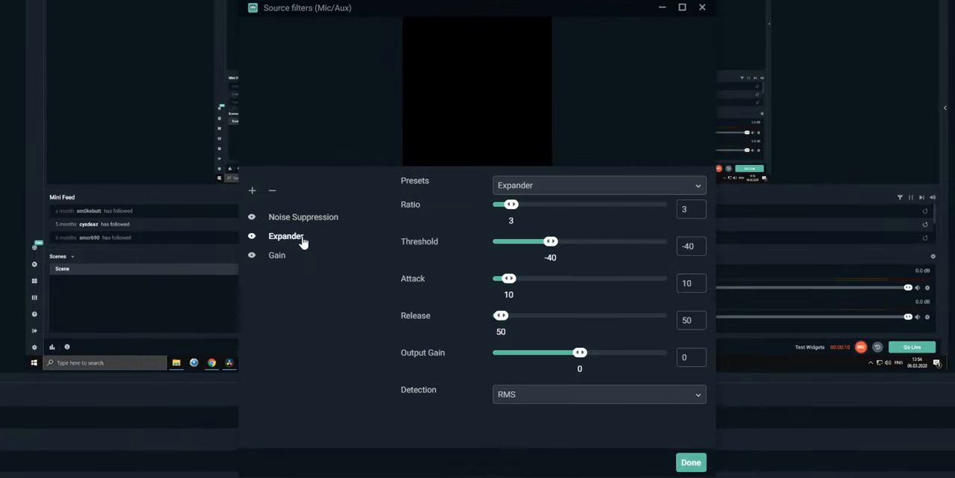
mouse_move(306, 261)
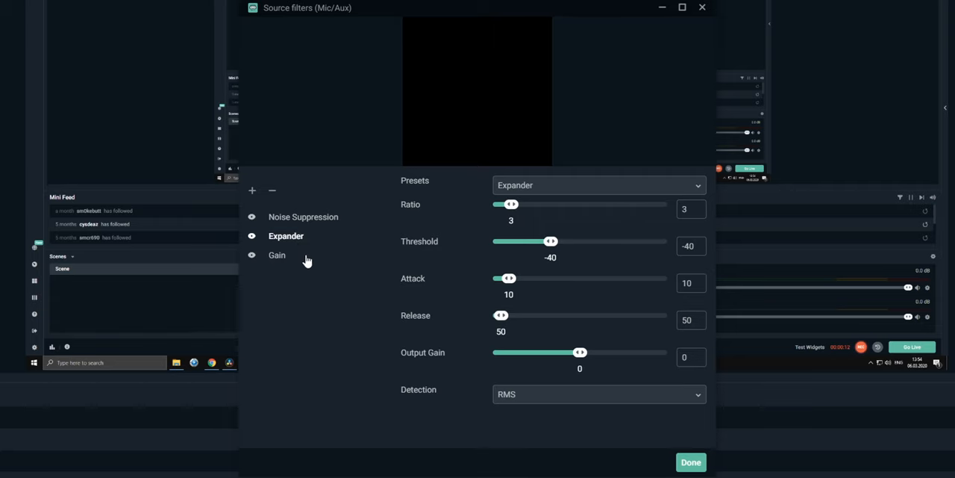
click(276, 254)
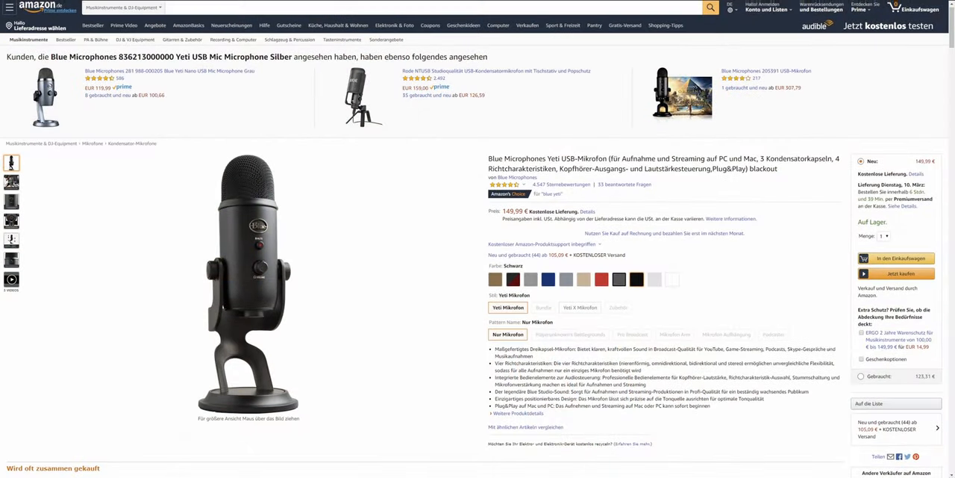
scroll(down, 3)
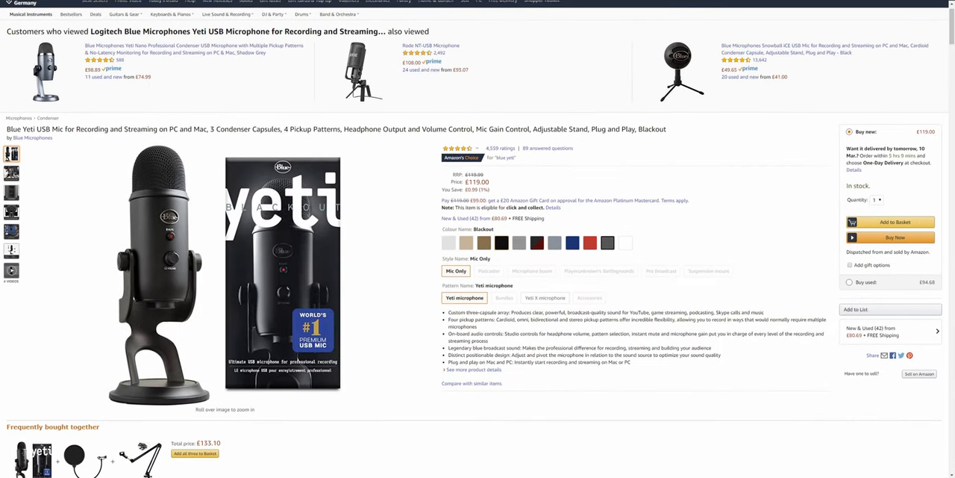
scroll(down, 3)
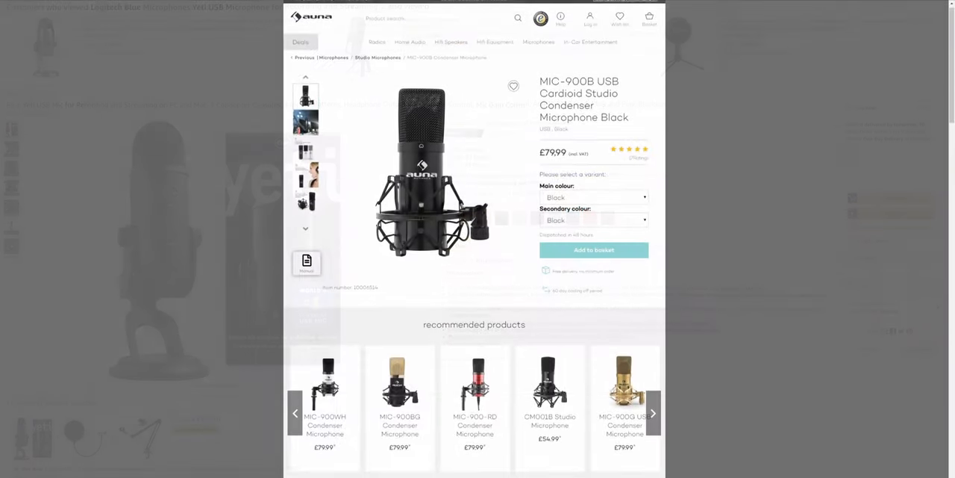
scroll(down, 3)
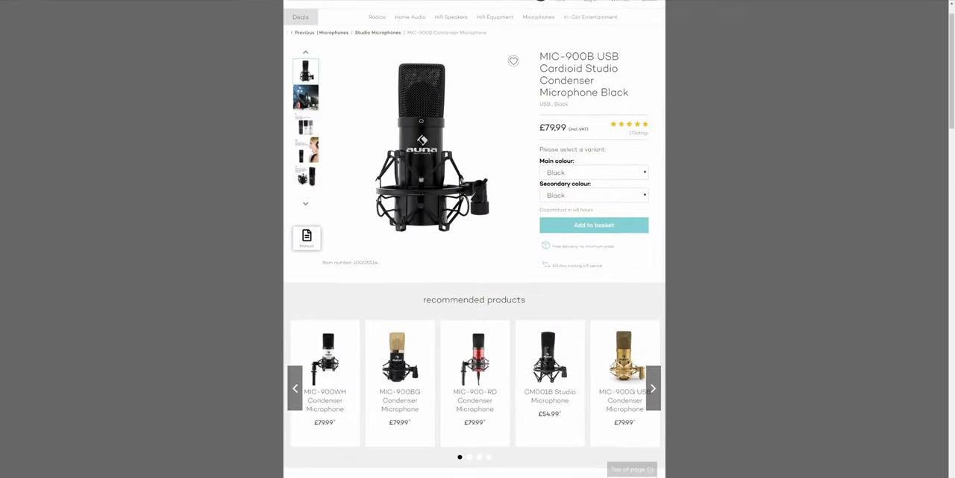
scroll(down, 3)
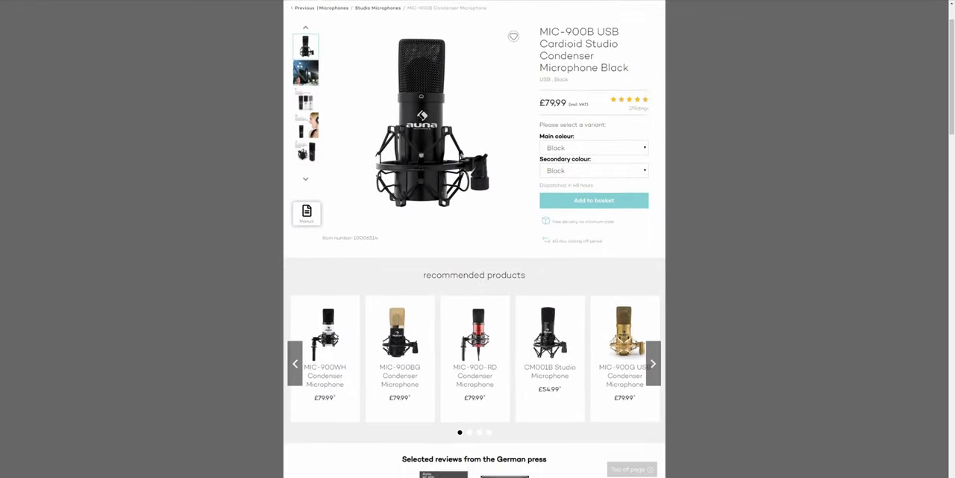
scroll(down, 3)
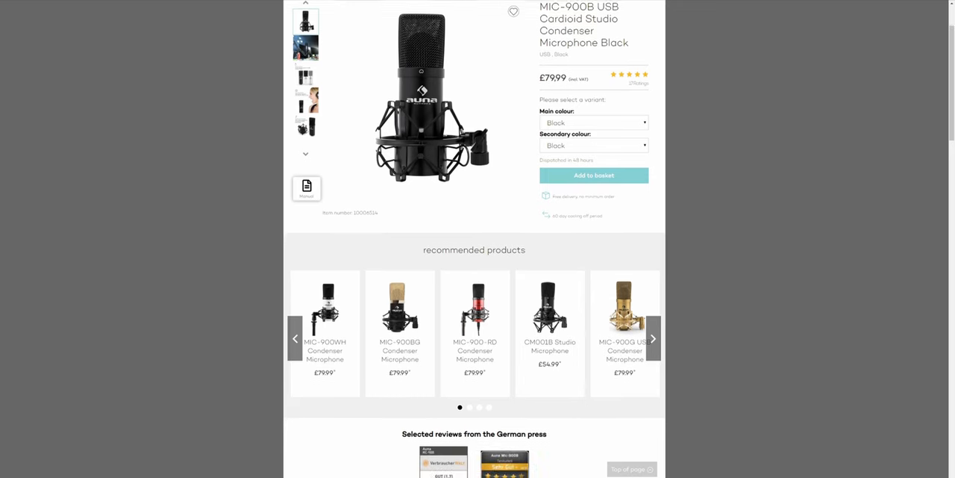